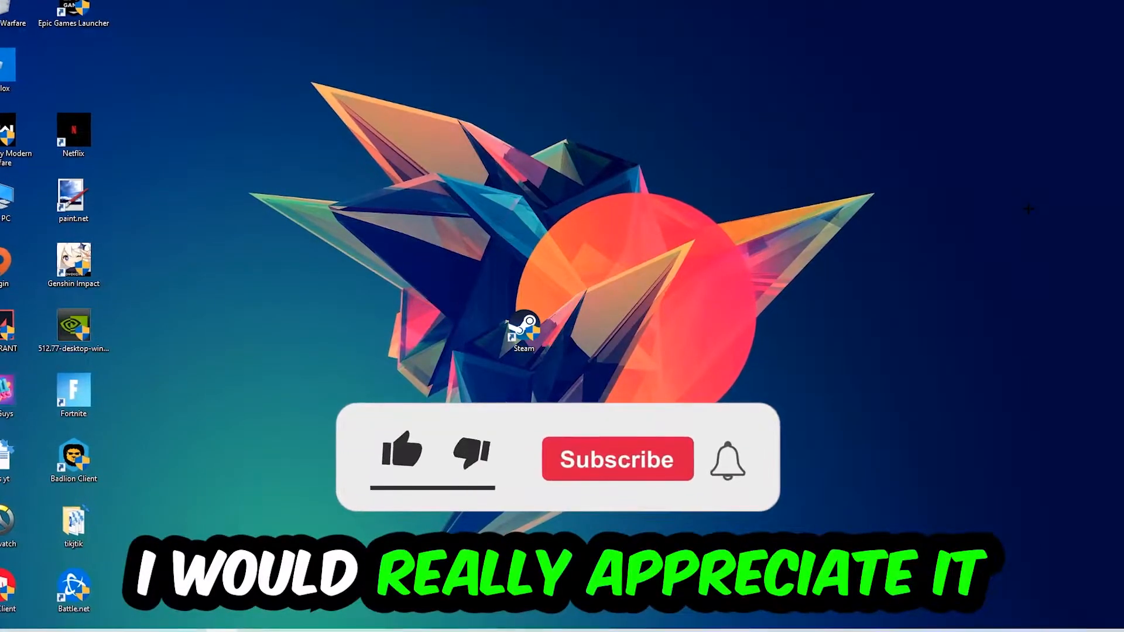
Inspect a background process, scroll the process list, and right-click a suspicious entry
{"action": "left_click", "coordinate": [402, 453]}
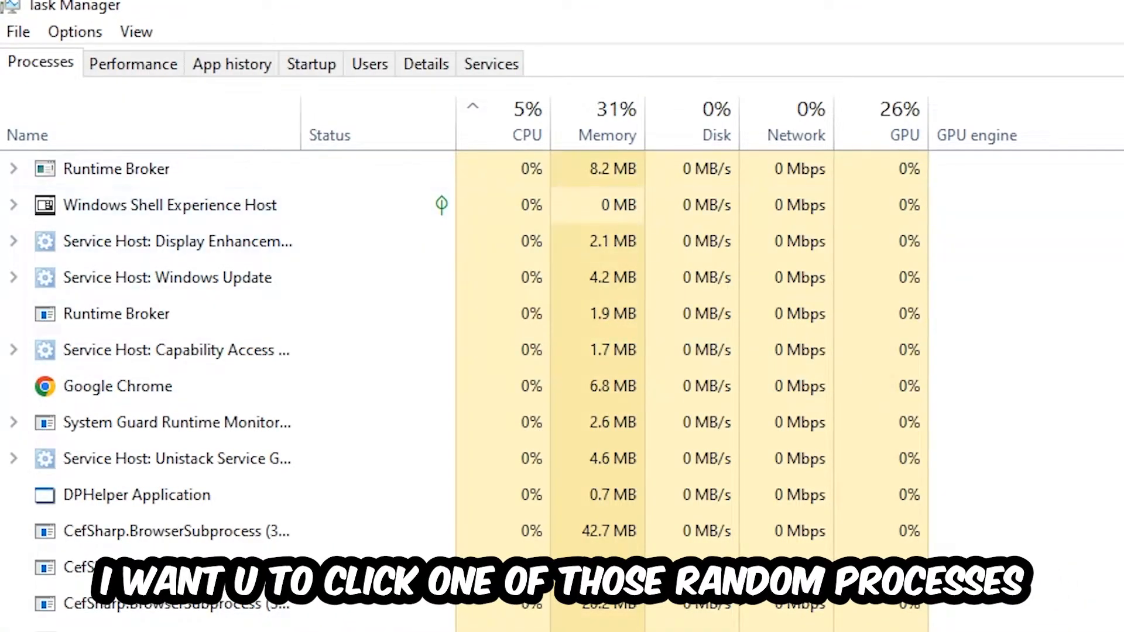
{"action": "left_click", "coordinate": [136, 495]}
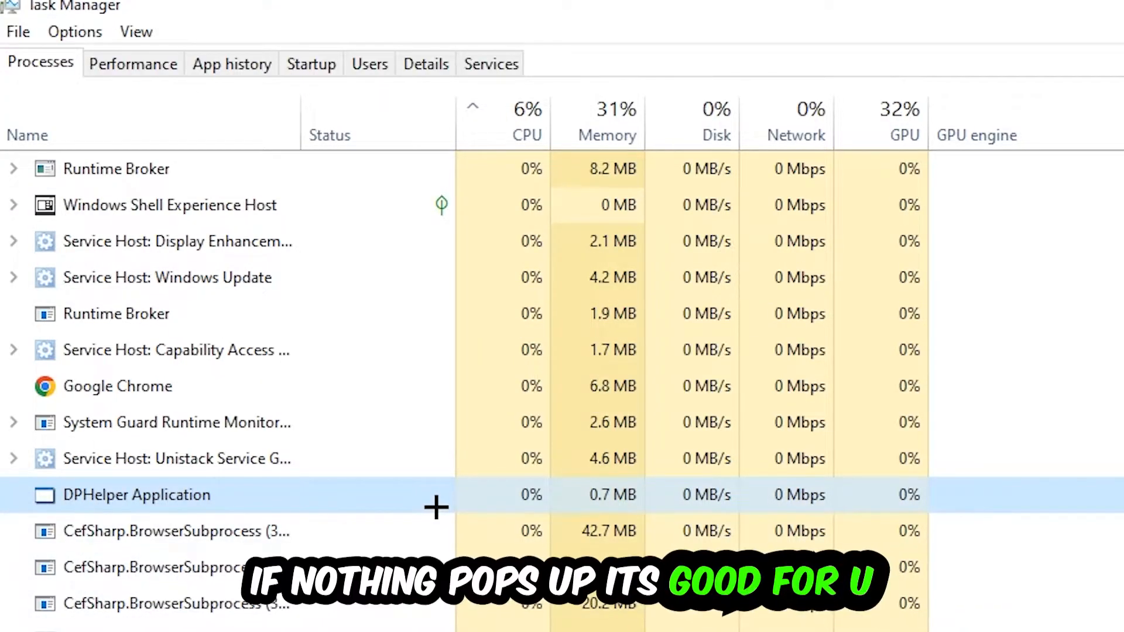
{"action": "scroll", "scroll_direction": "down", "scroll_amount": 3}
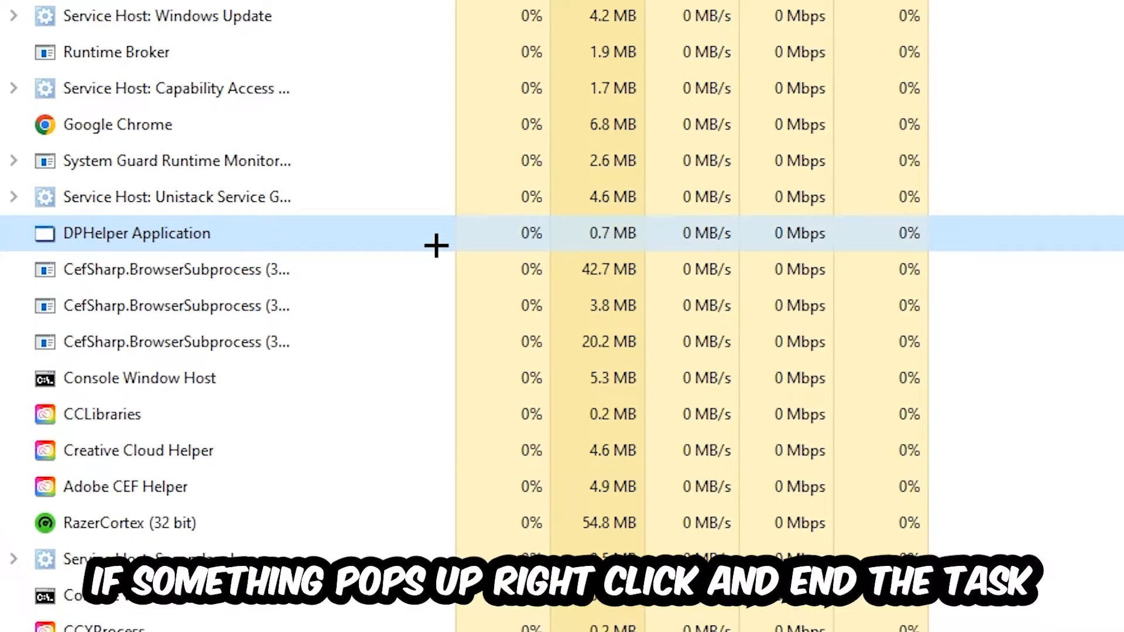
{"action": "right_click", "coordinate": [139, 378]}
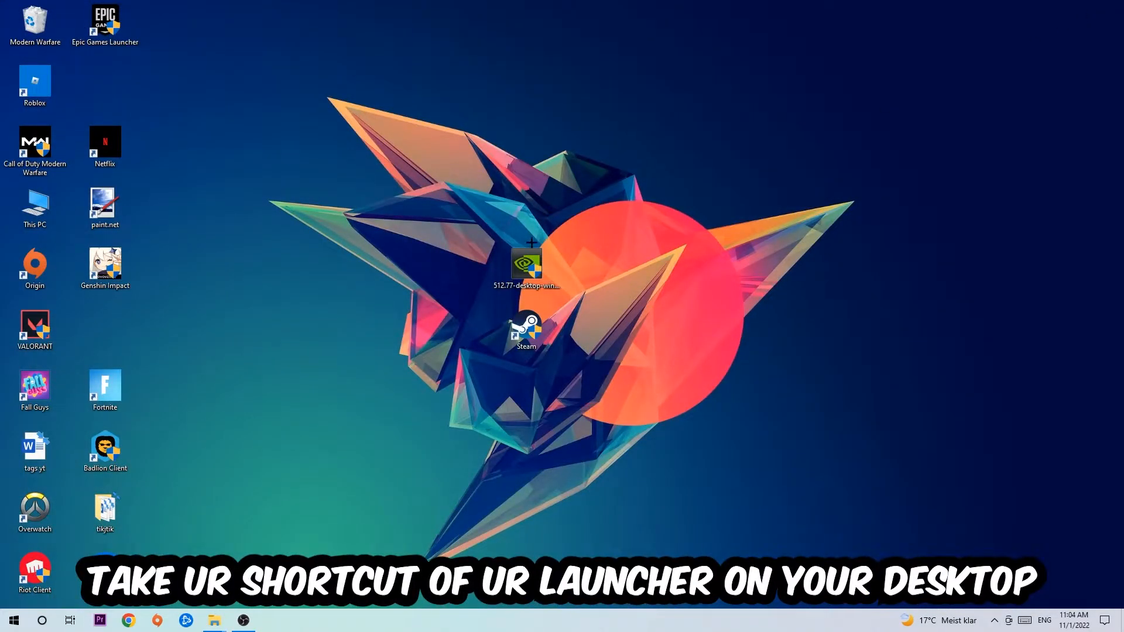
Drag the Steam shortcut to the upper left of the desktop and open its Properties
{"action": "left_click_drag", "start_coordinate": [525, 330], "coordinate": [667, 208]}
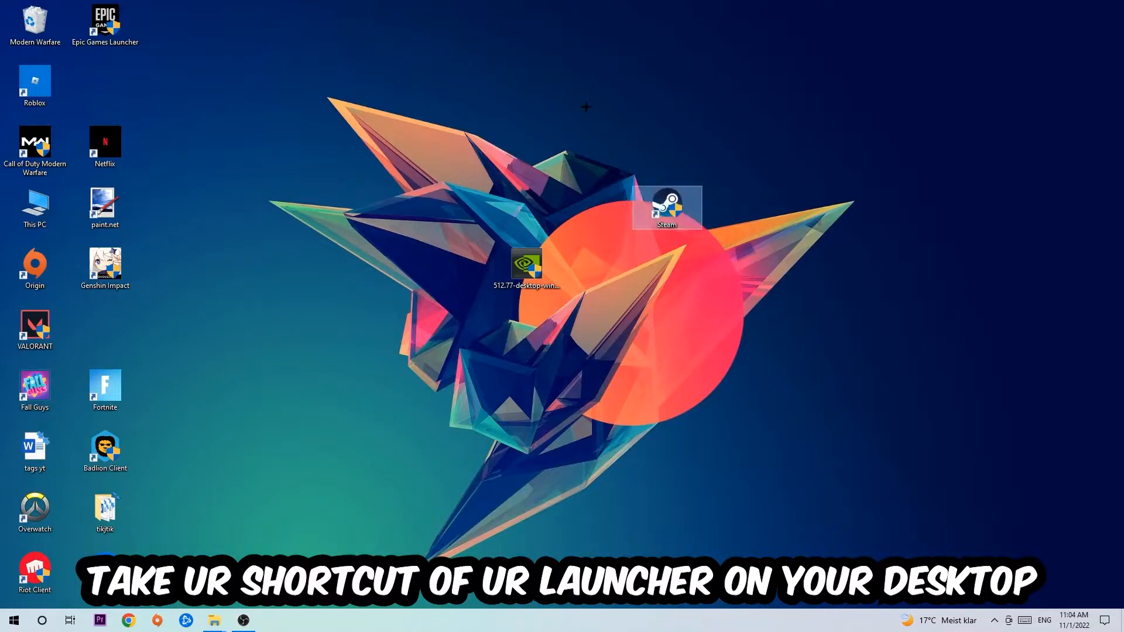
{"action": "left_click_drag", "start_coordinate": [666, 208], "coordinate": [457, 146]}
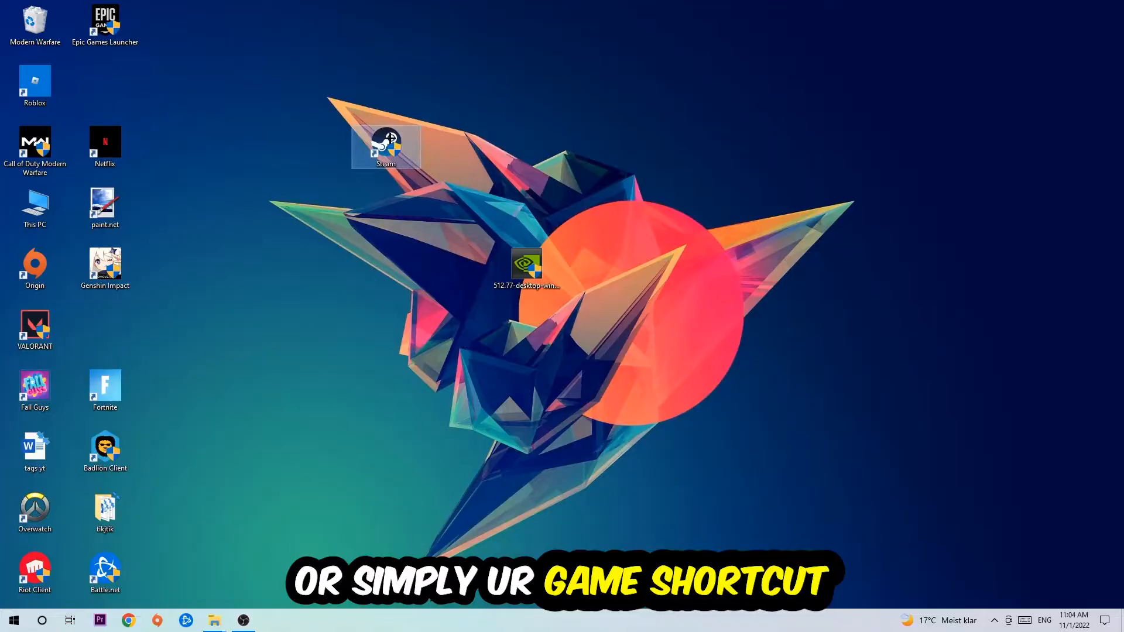
{"action": "right_click", "coordinate": [385, 147]}
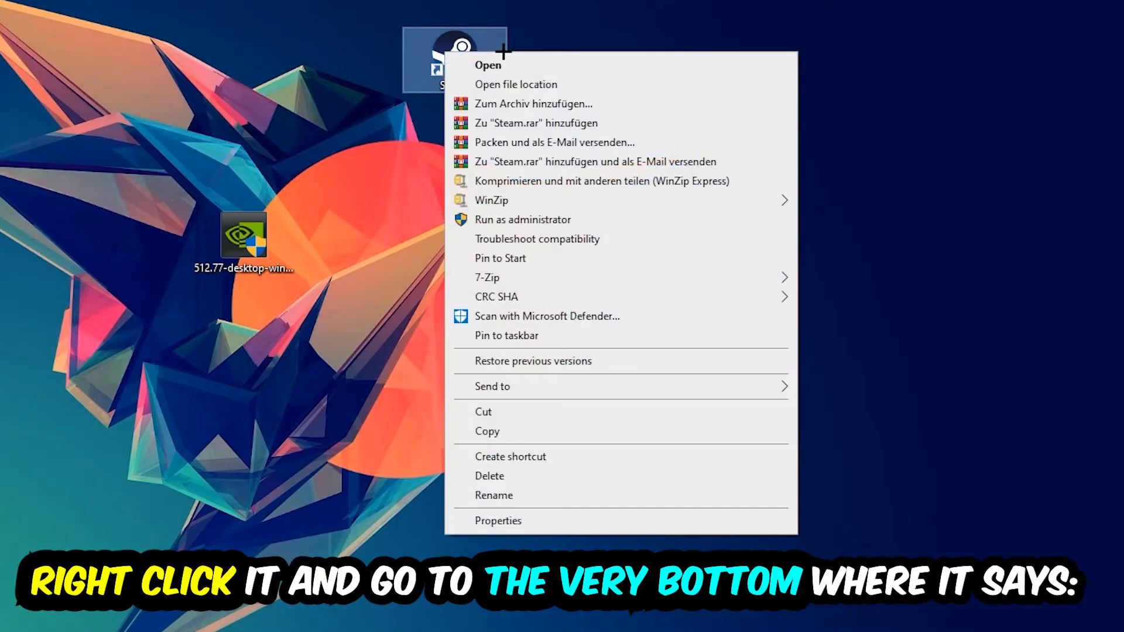
{"action": "mouse_move", "coordinate": [555, 401]}
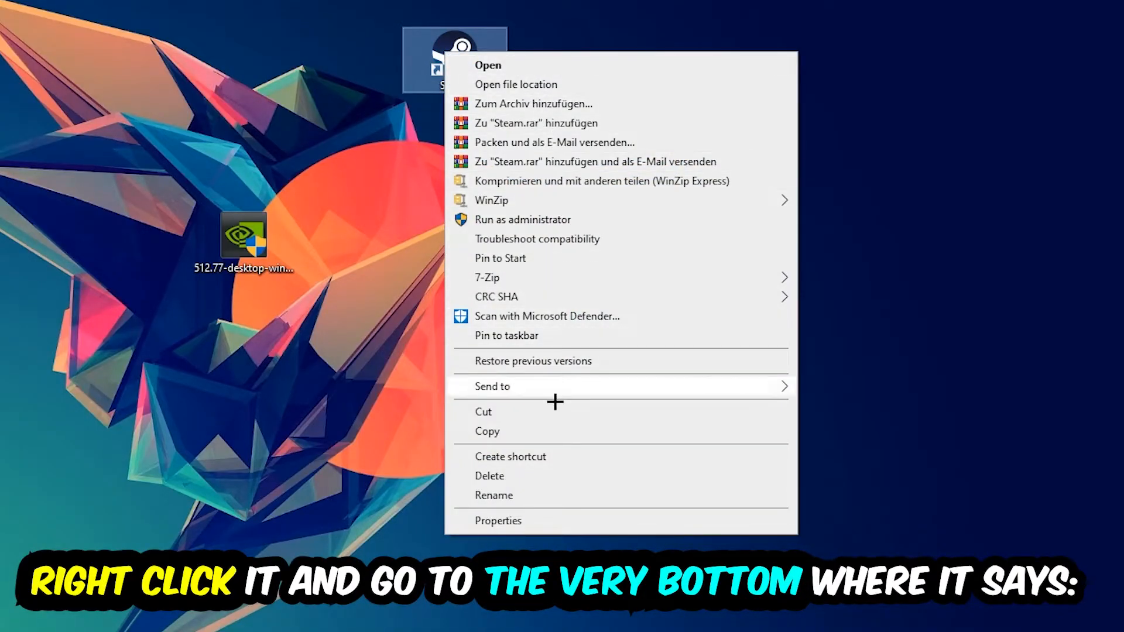
{"action": "left_click", "coordinate": [498, 520]}
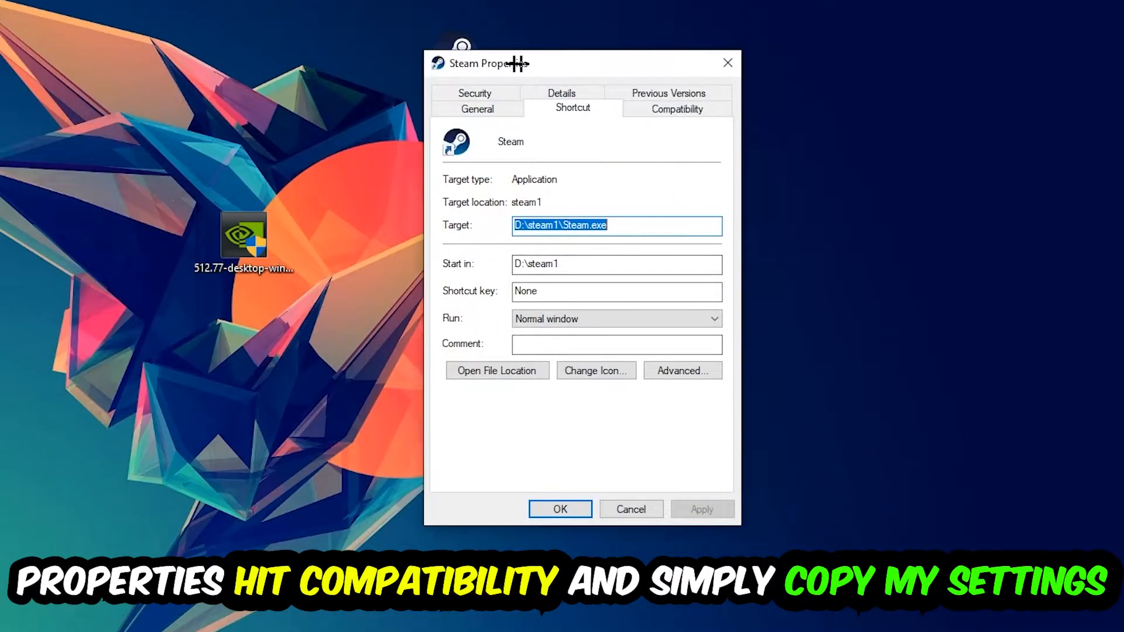
On Steam's Compatibility tab, keep Windows 8 mode and Run as administrator enabled
{"action": "left_click", "coordinate": [676, 108]}
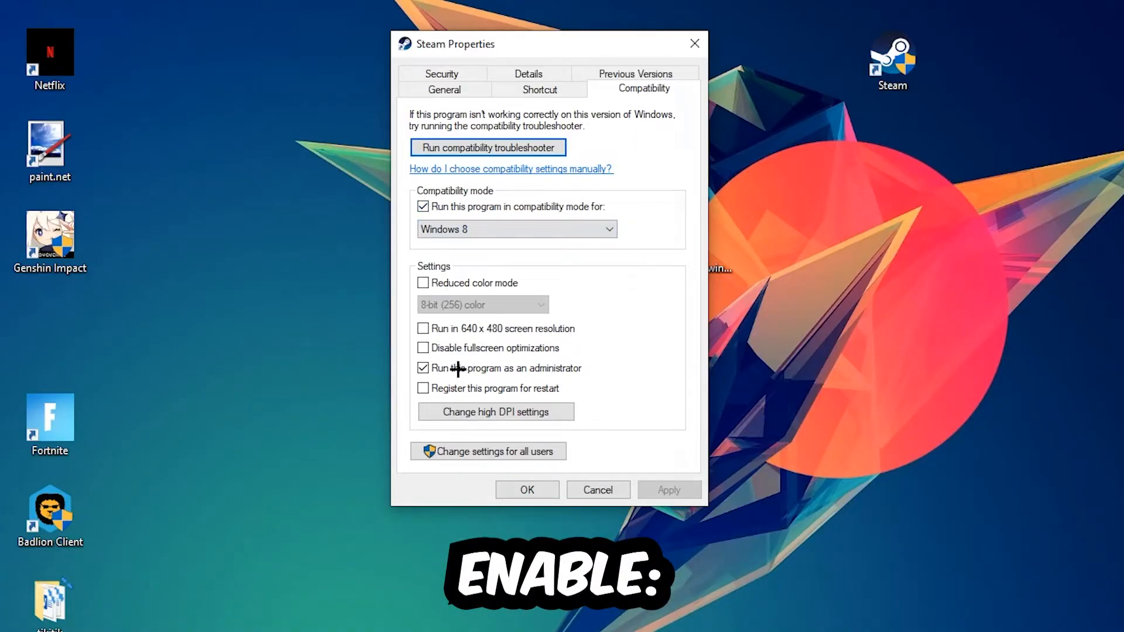
{"action": "left_click", "coordinate": [422, 368]}
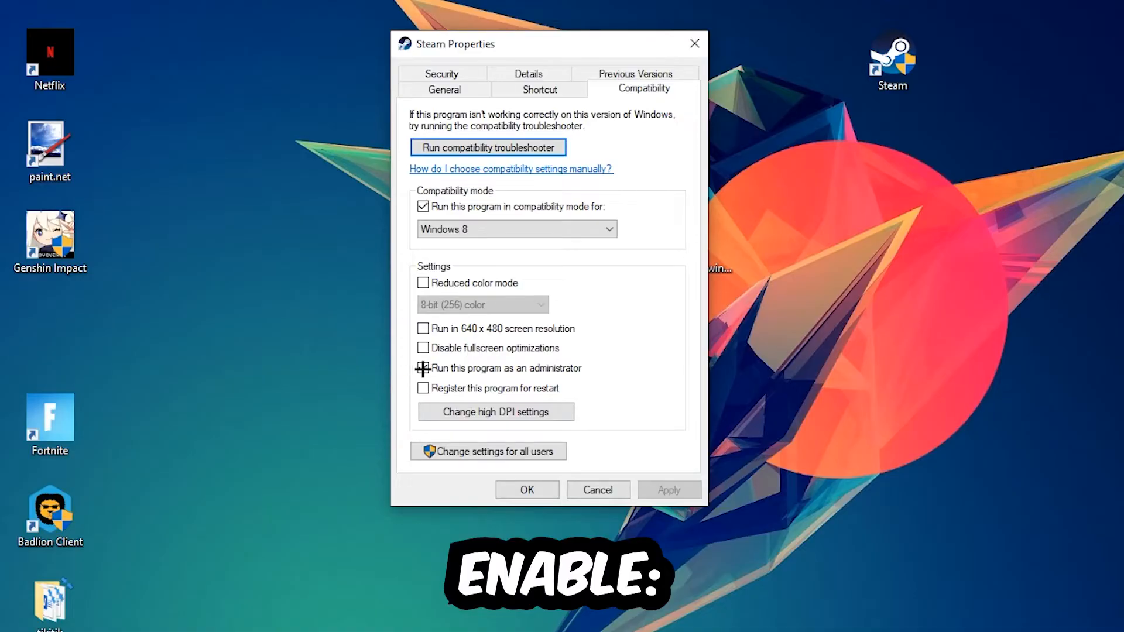
{"action": "left_click", "coordinate": [422, 367]}
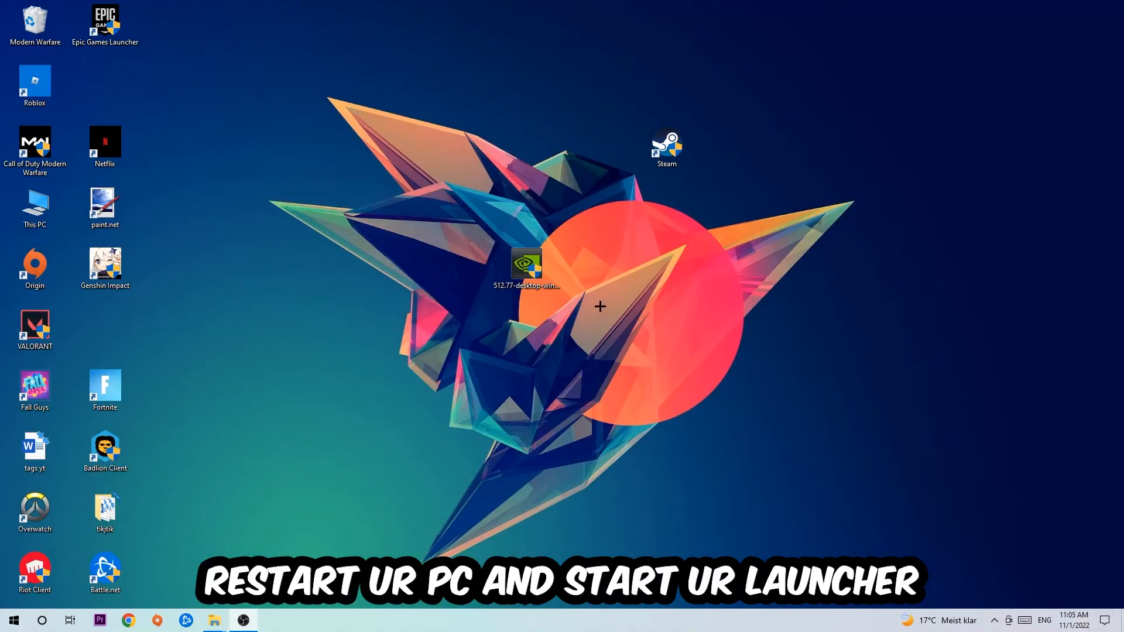
{"action": "left_click_drag", "start_coordinate": [666, 148], "coordinate": [527, 147]}
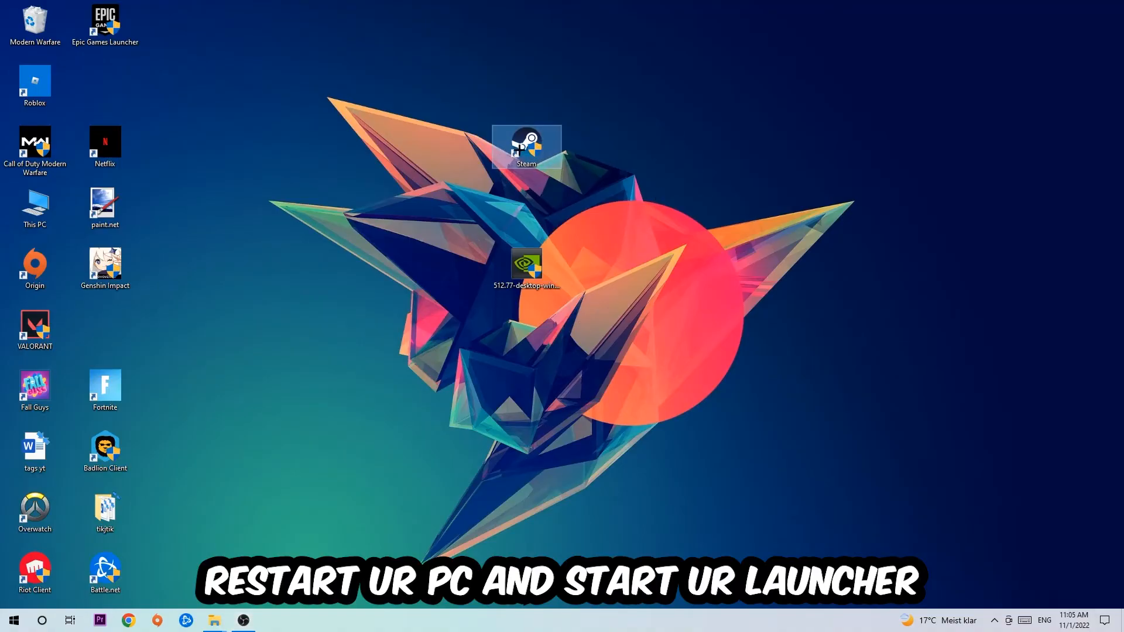